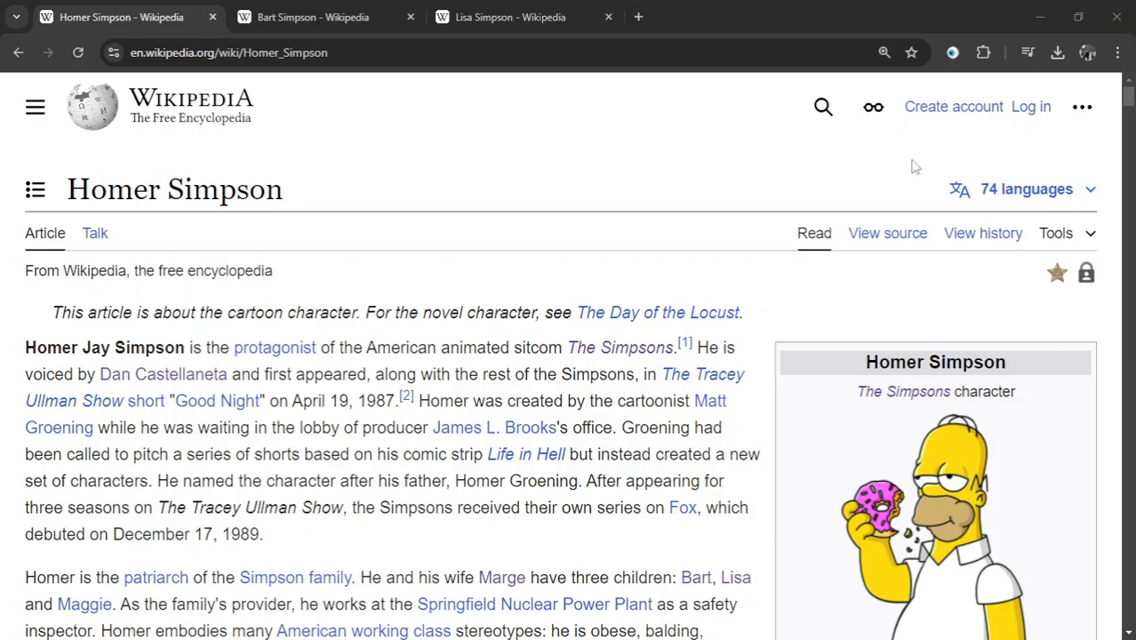
Reverse-search Homer's Wikipedia portrait on TinEye and browse its 1,135 matches.
{"action": "scroll", "scroll_direction": "down", "scroll_amount": 3}
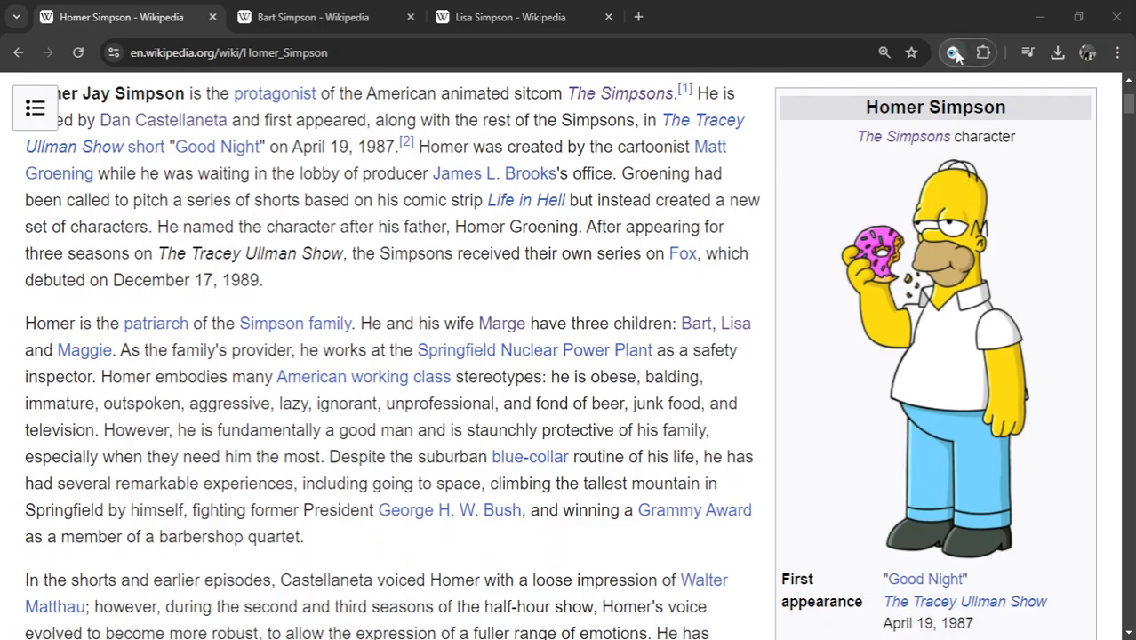
{"action": "left_click", "coordinate": [953, 52]}
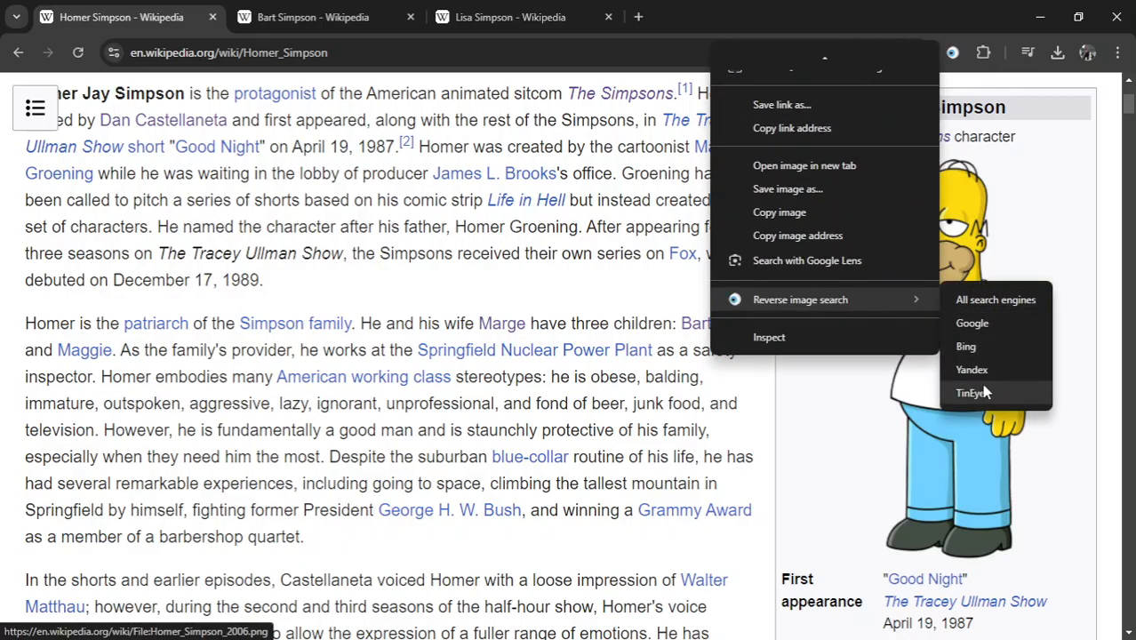
{"action": "left_click", "coordinate": [972, 392]}
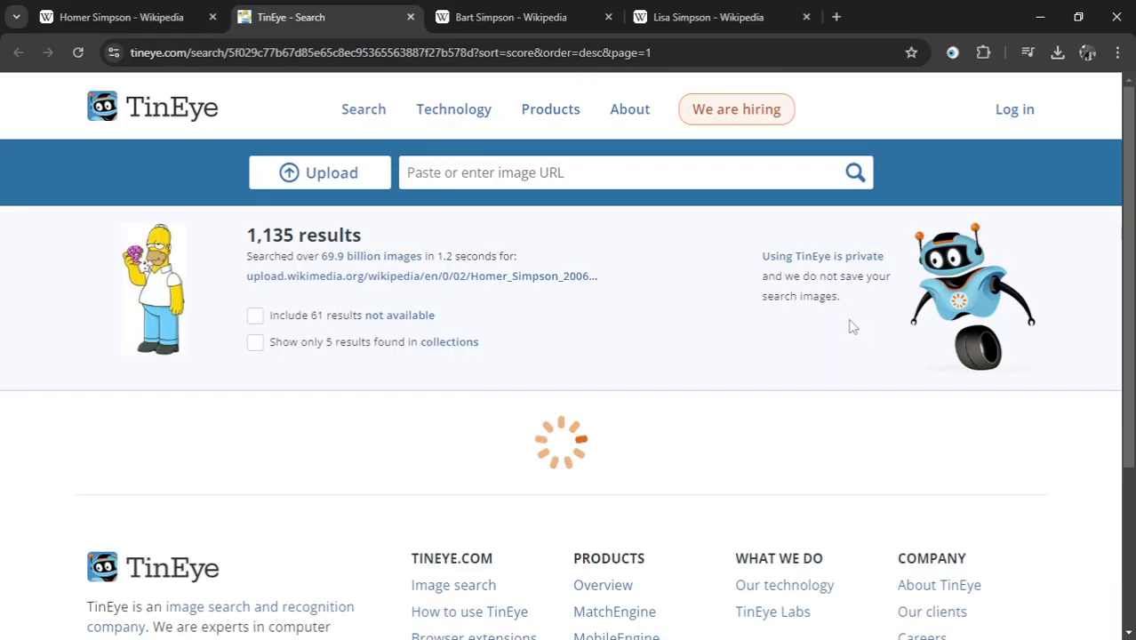
{"action": "scroll", "scroll_direction": "down", "scroll_amount": 3}
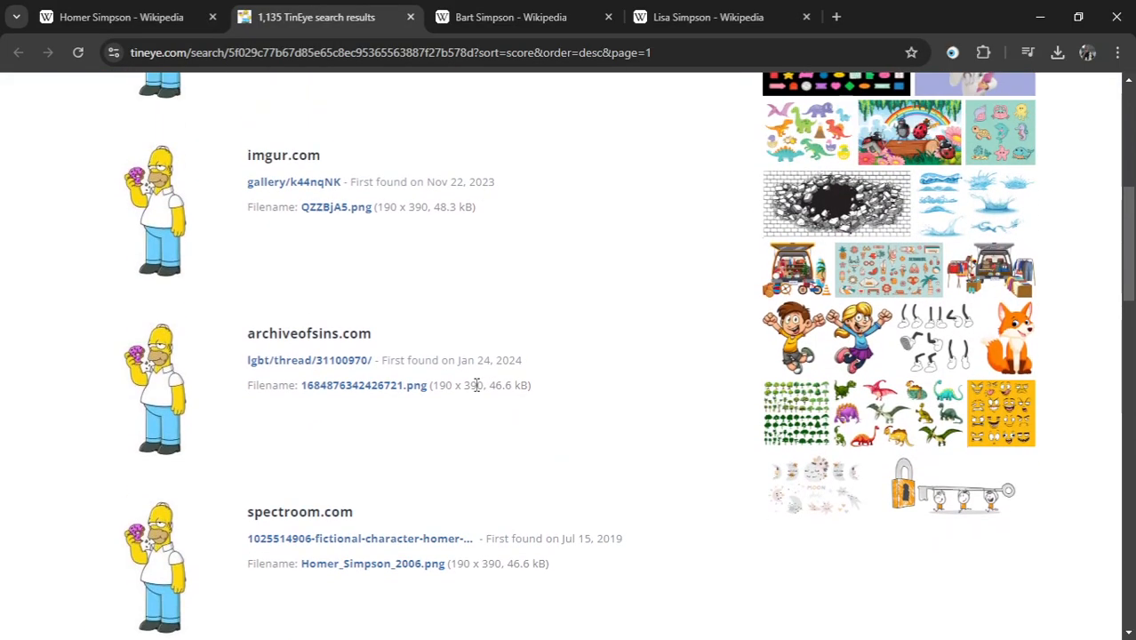
Search Bart's portrait on Yandex Images, then close the result tabs.
{"action": "left_click", "coordinate": [311, 17]}
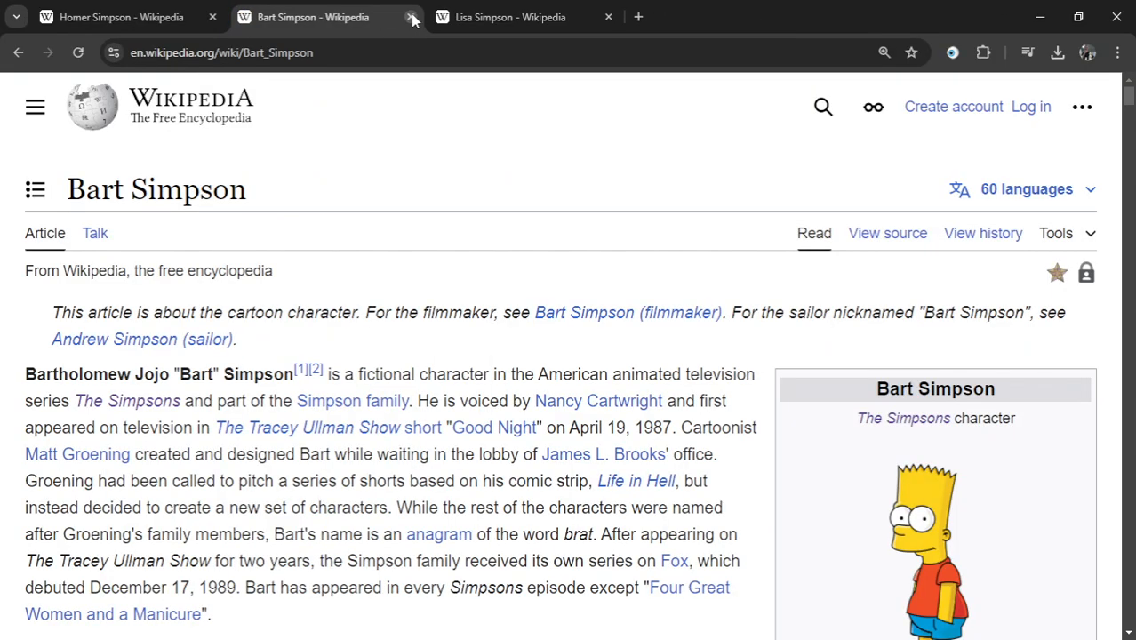
{"action": "scroll", "scroll_direction": "down", "scroll_amount": 3}
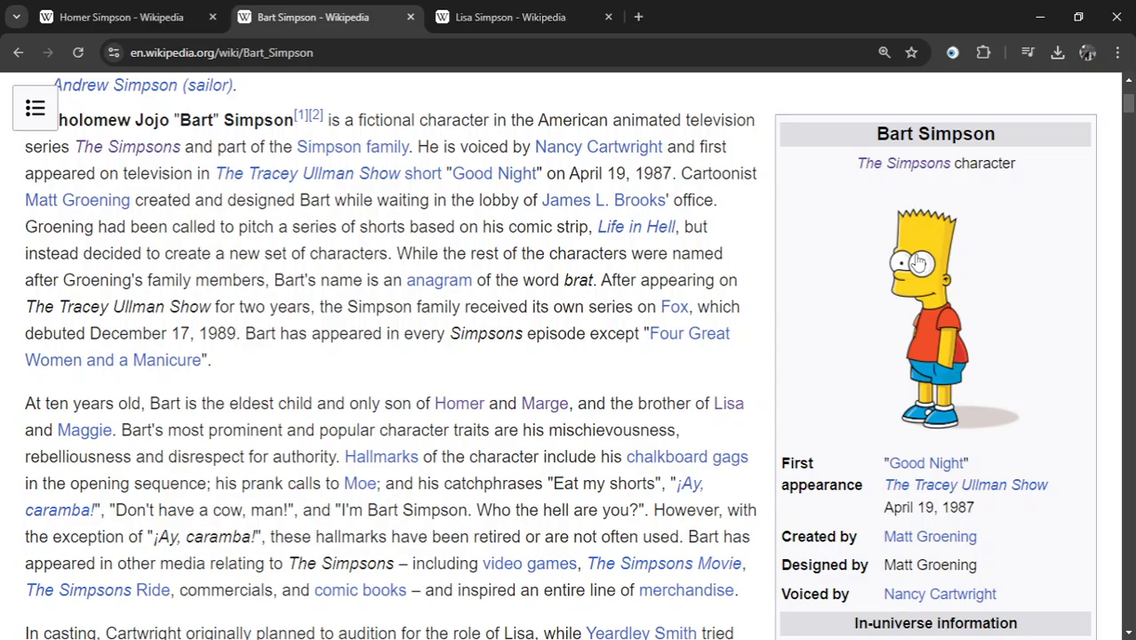
{"action": "right_click", "coordinate": [920, 262]}
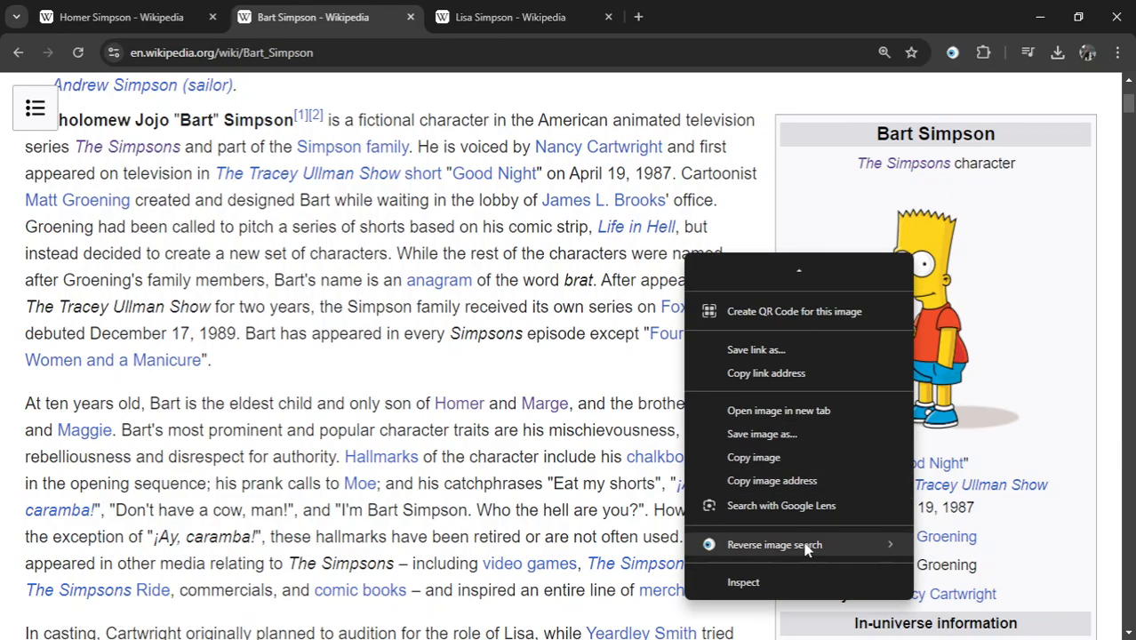
{"action": "left_click", "coordinate": [774, 544]}
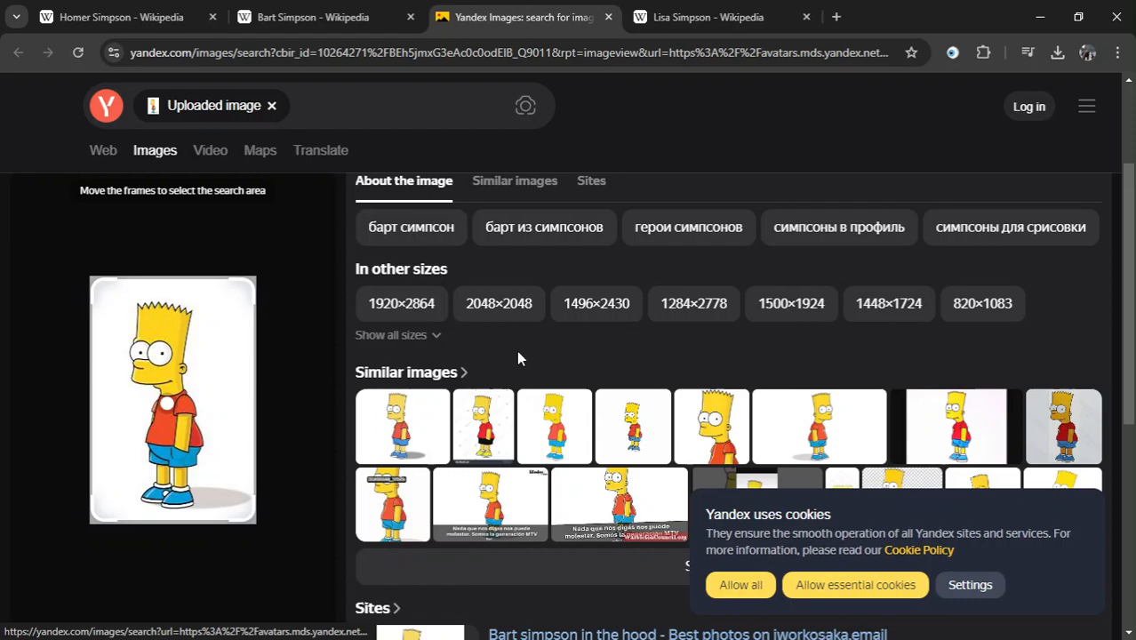
{"action": "left_click", "coordinate": [499, 303]}
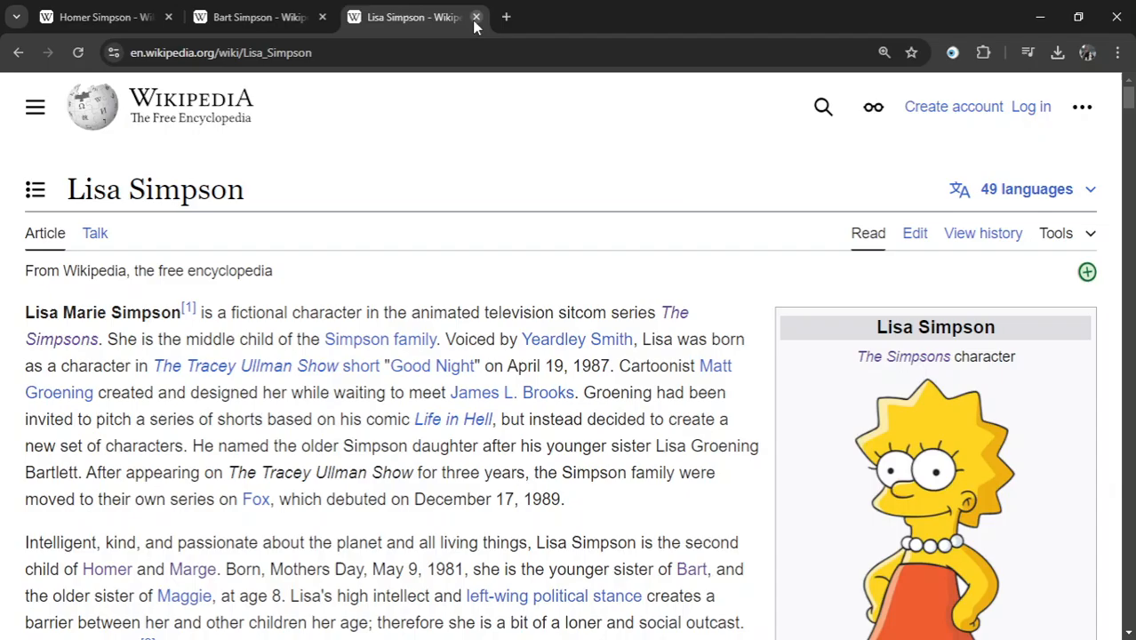
Remove Bing from RevEye's list of reverse-search engines.
{"action": "left_click", "coordinate": [951, 53]}
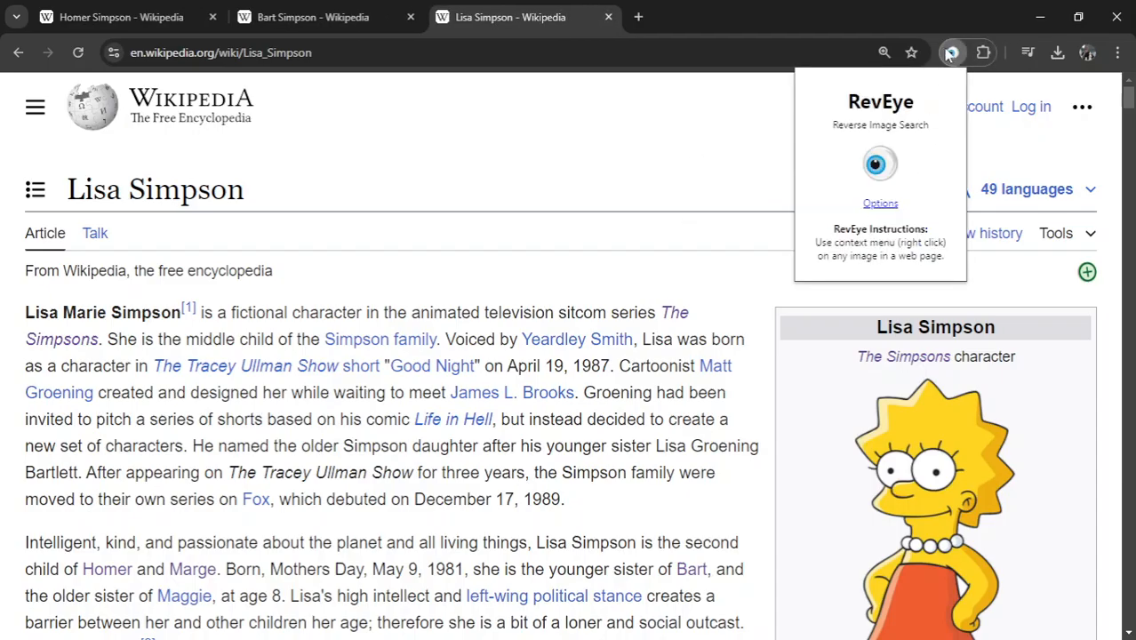
{"action": "left_click", "coordinate": [880, 202]}
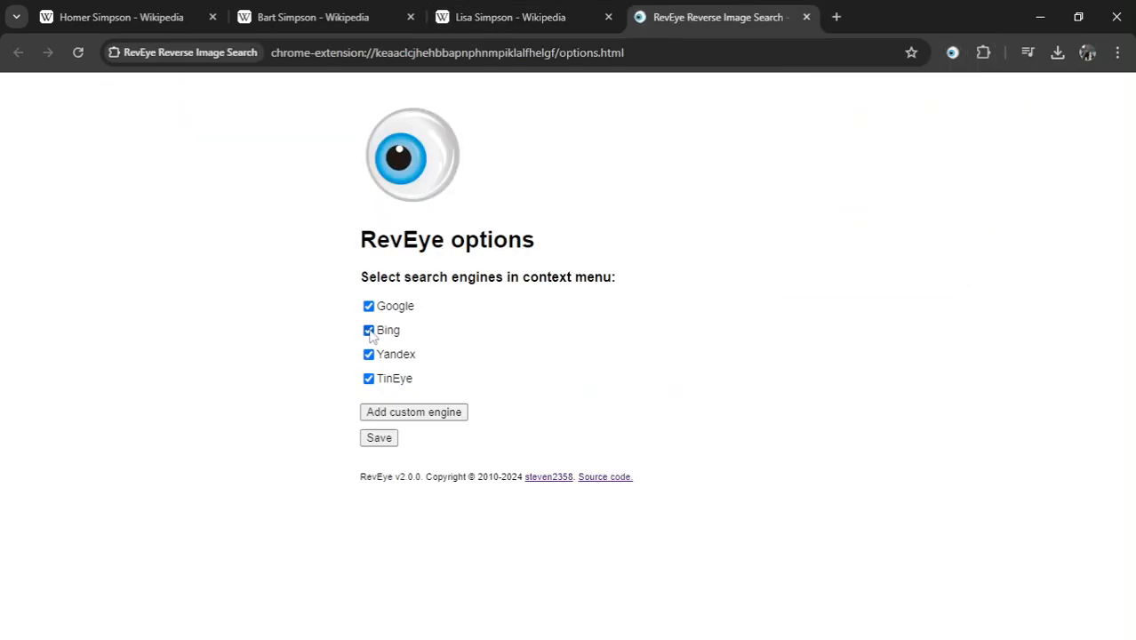
{"action": "left_click", "coordinate": [368, 330]}
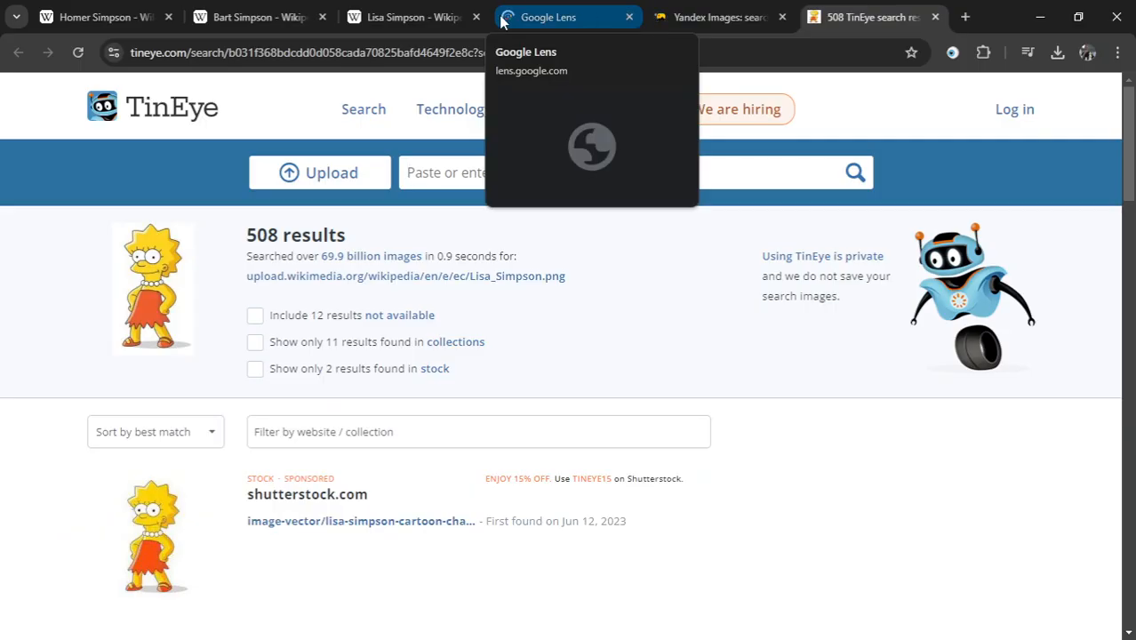
Add a custom SauceNao engine with its search URL in RevEye options and save.
{"action": "left_click", "coordinate": [953, 52]}
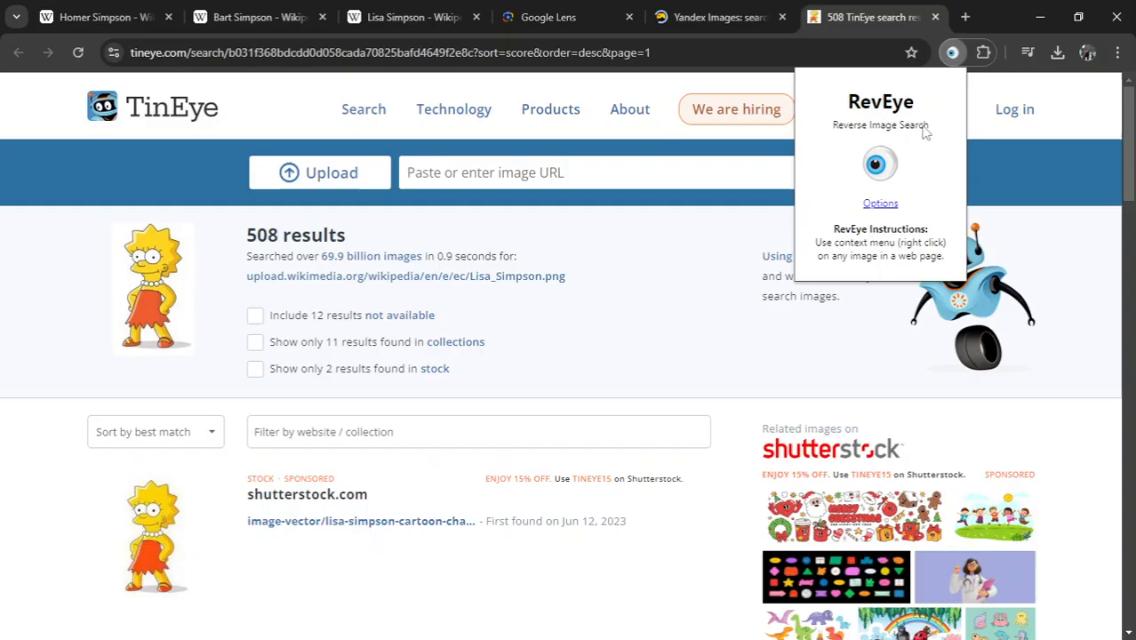
{"action": "left_click", "coordinate": [880, 202]}
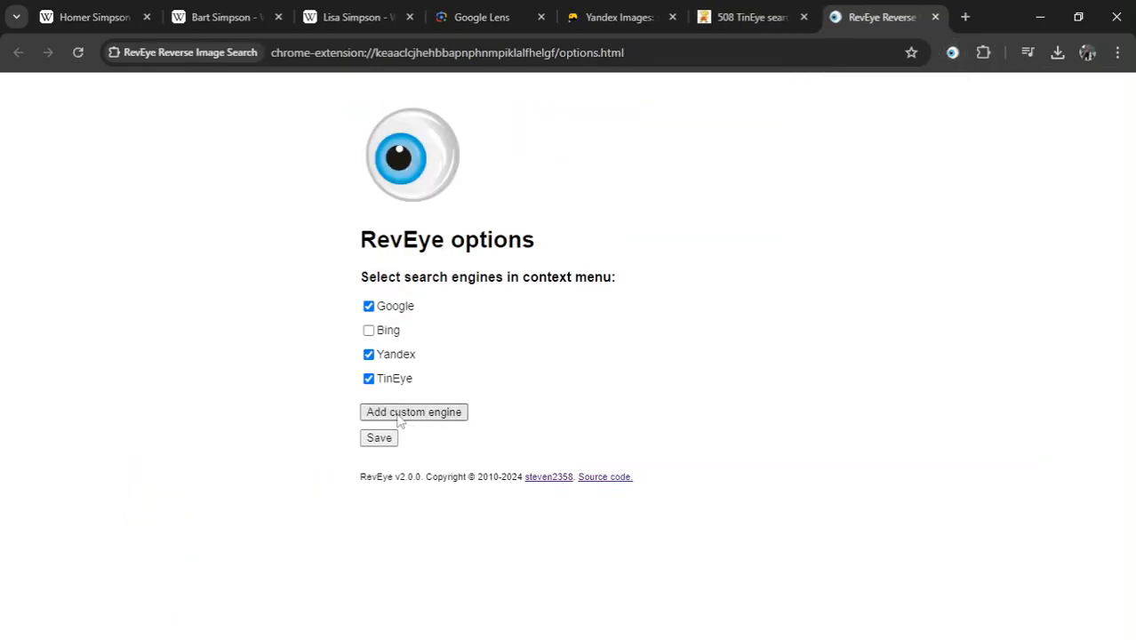
{"action": "left_click", "coordinate": [413, 412]}
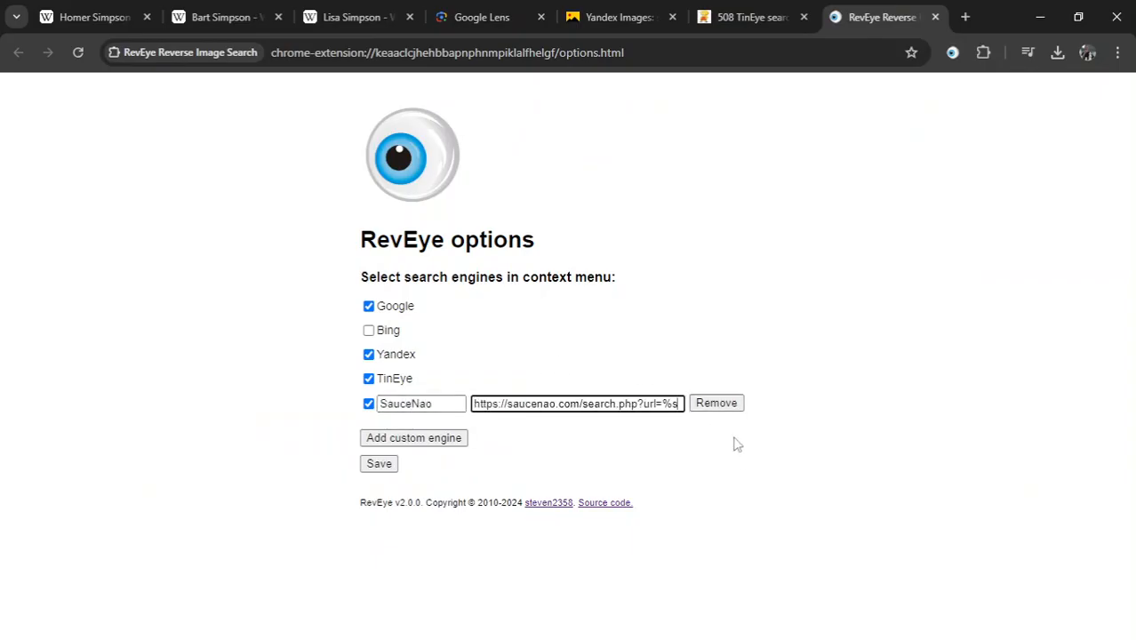
{"action": "left_click", "coordinate": [379, 463]}
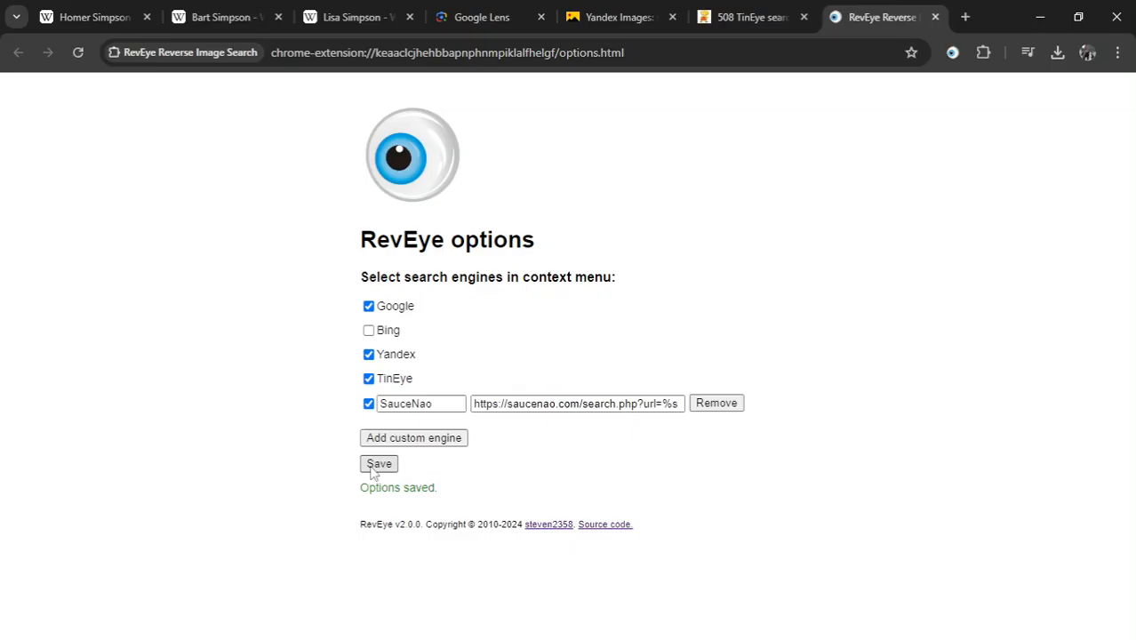
{"action": "left_click", "coordinate": [355, 16]}
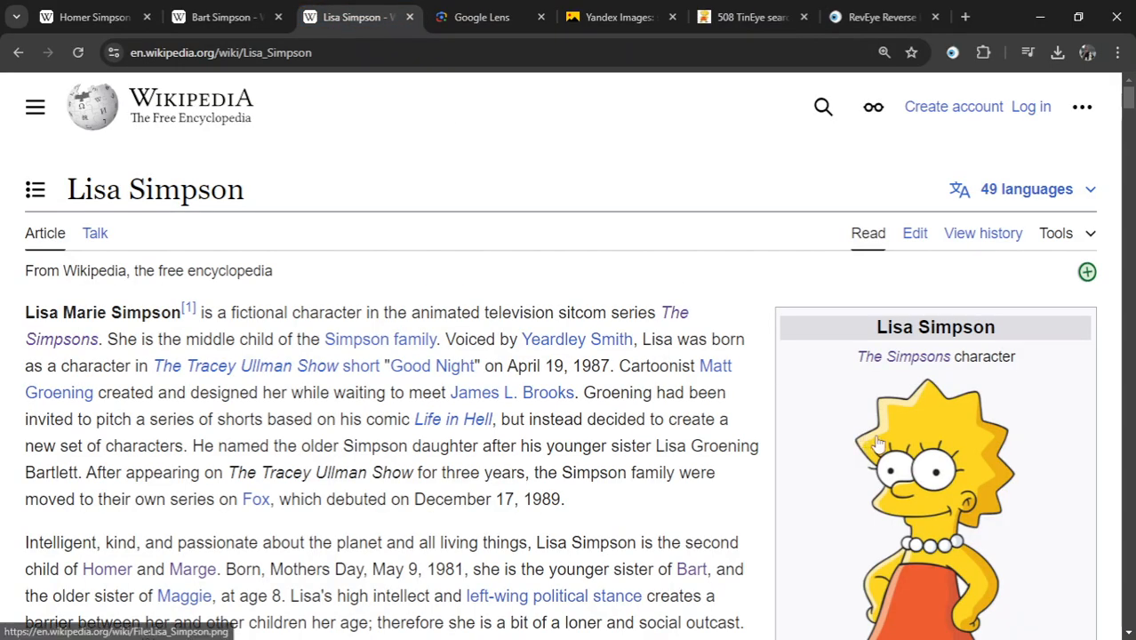
Reverse-search Lisa's portrait on SauceNao.
{"action": "right_click", "coordinate": [875, 444]}
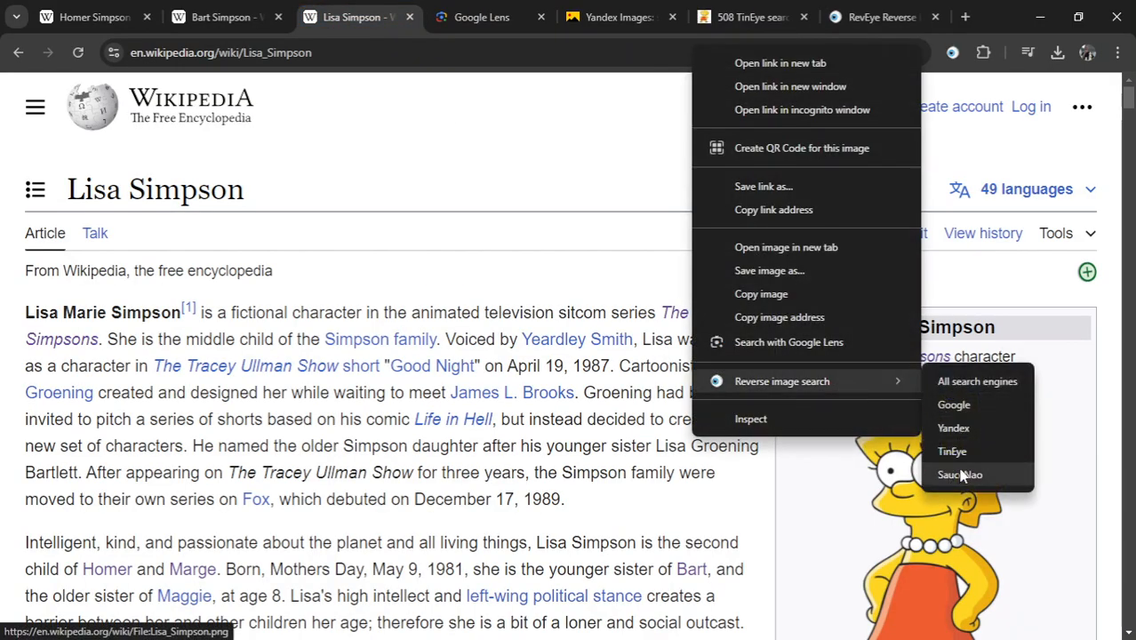
{"action": "left_click", "coordinate": [960, 474]}
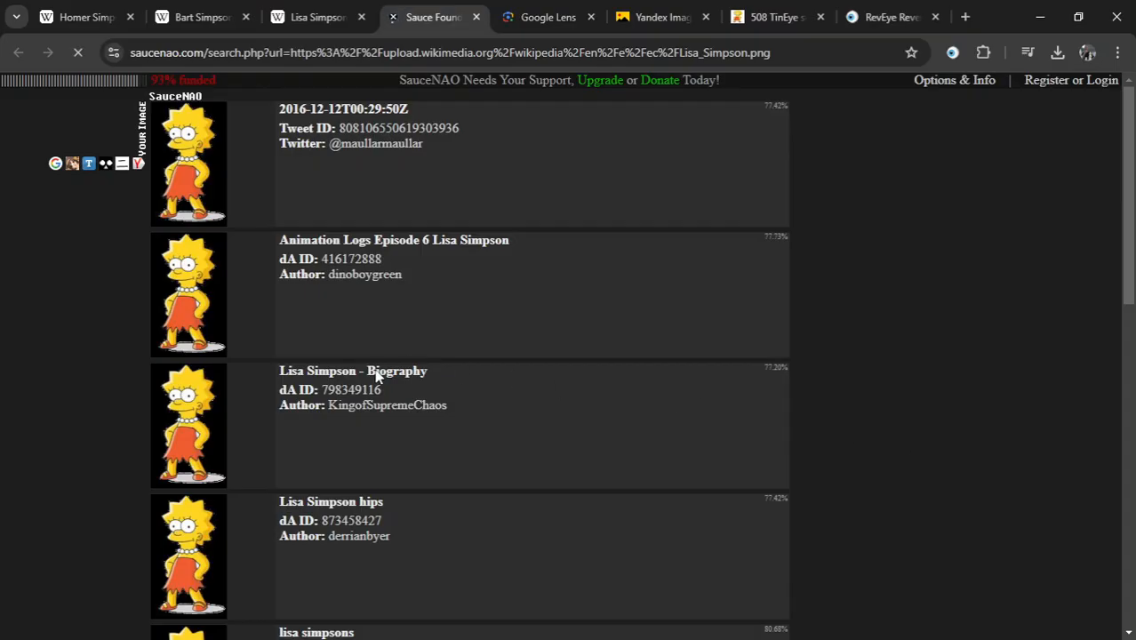
{"action": "left_click", "coordinate": [80, 17]}
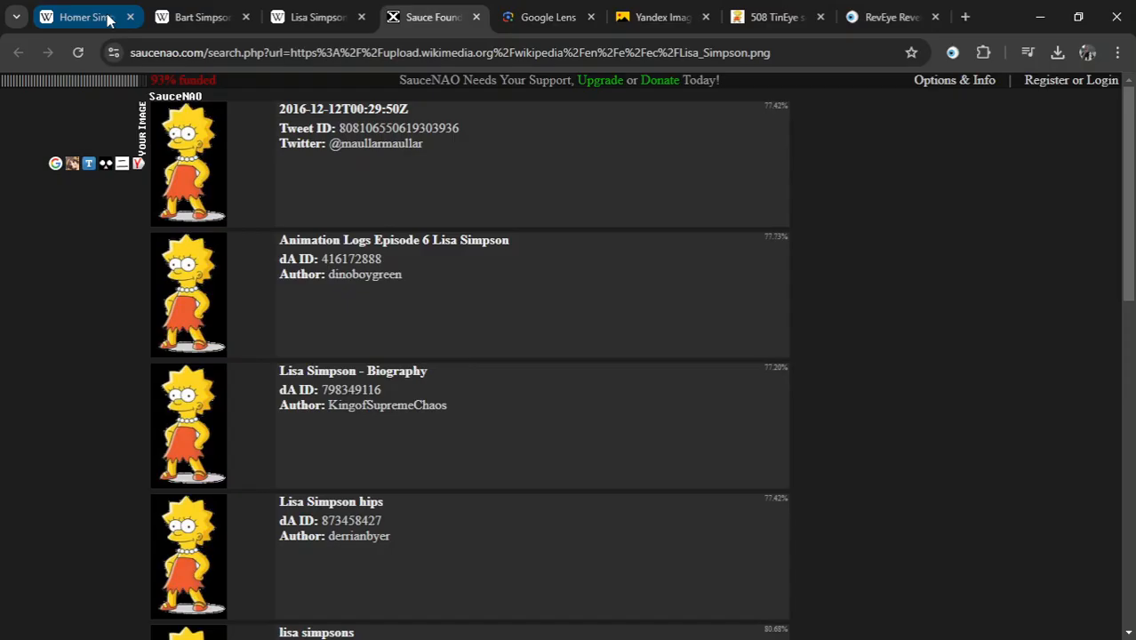
Reverse-search Homer's portrait on SauceNao, then return to the Bart article.
{"action": "left_click", "coordinate": [80, 16]}
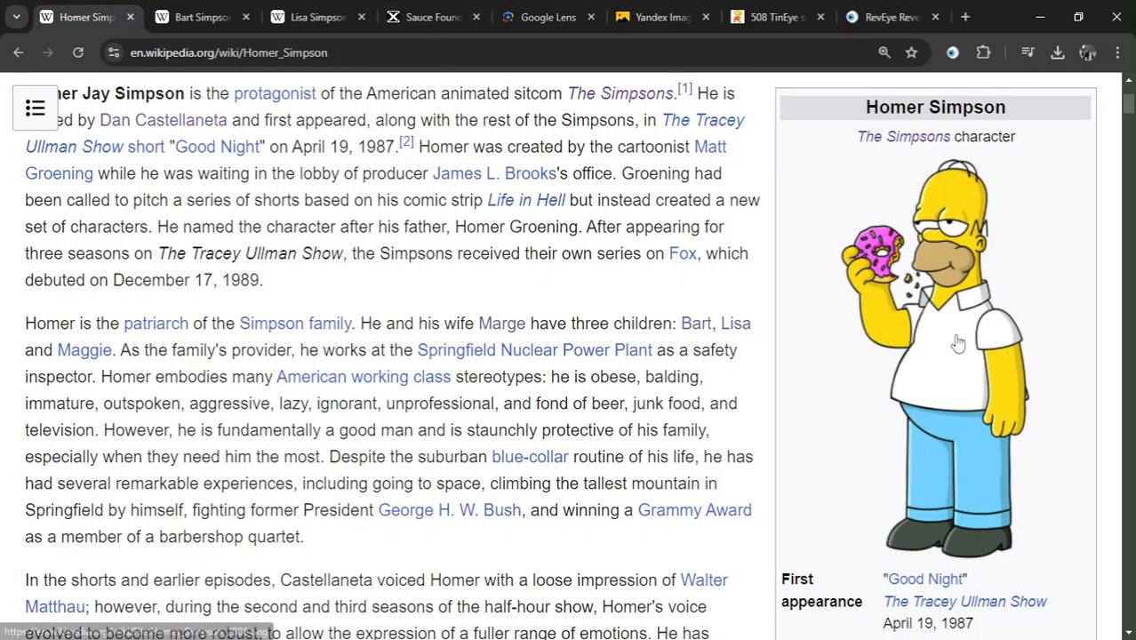
{"action": "right_click", "coordinate": [958, 344]}
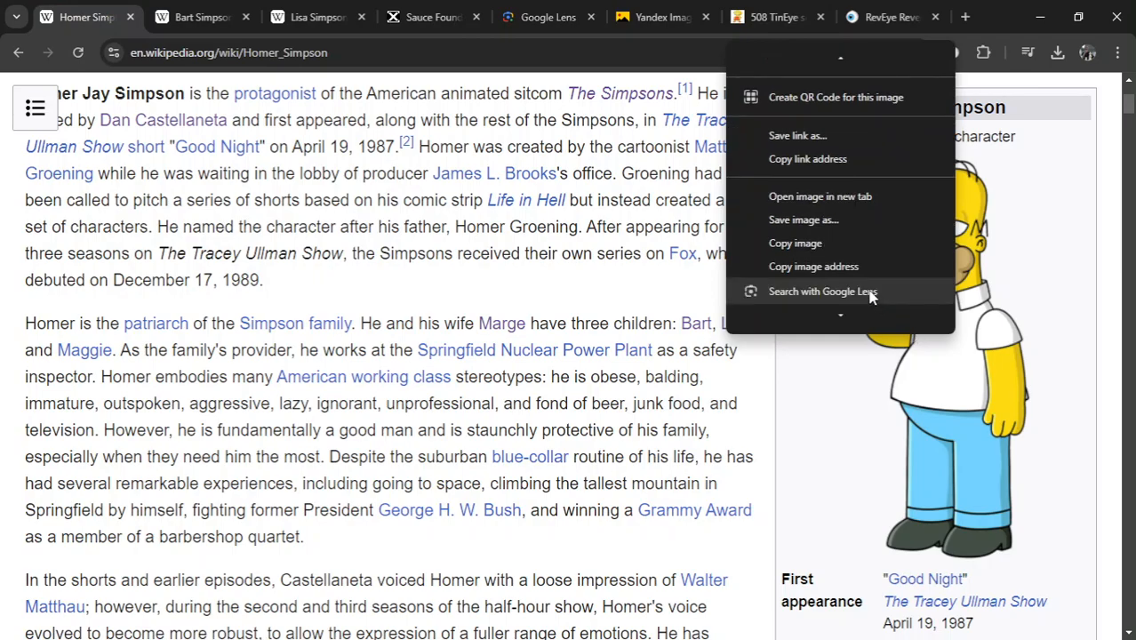
{"action": "left_click", "coordinate": [815, 278]}
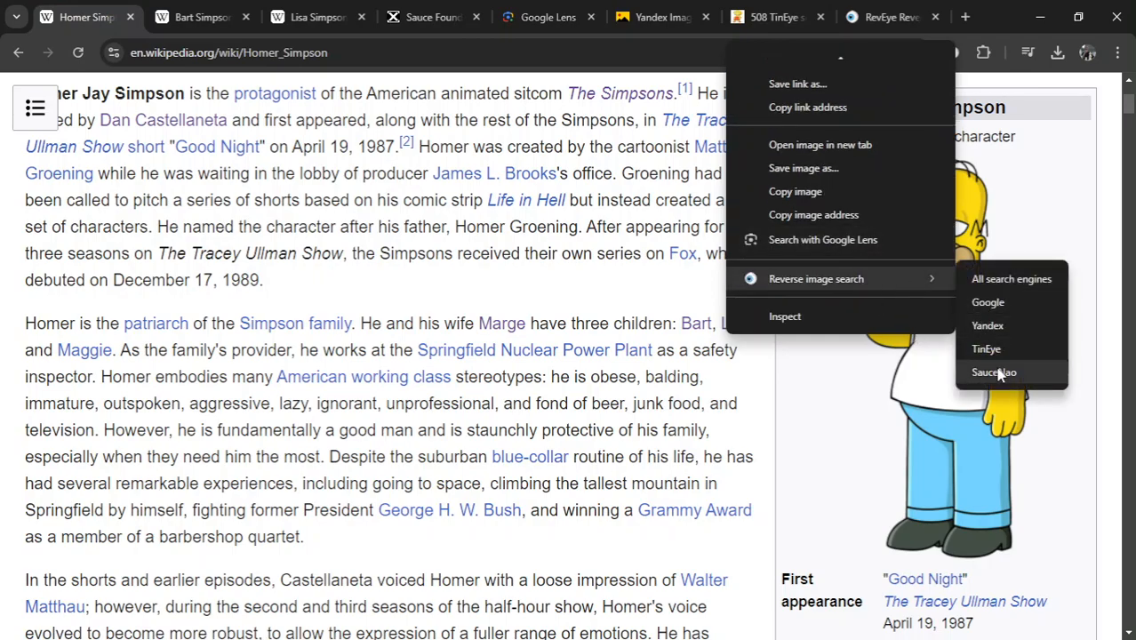
{"action": "left_click", "coordinate": [994, 372]}
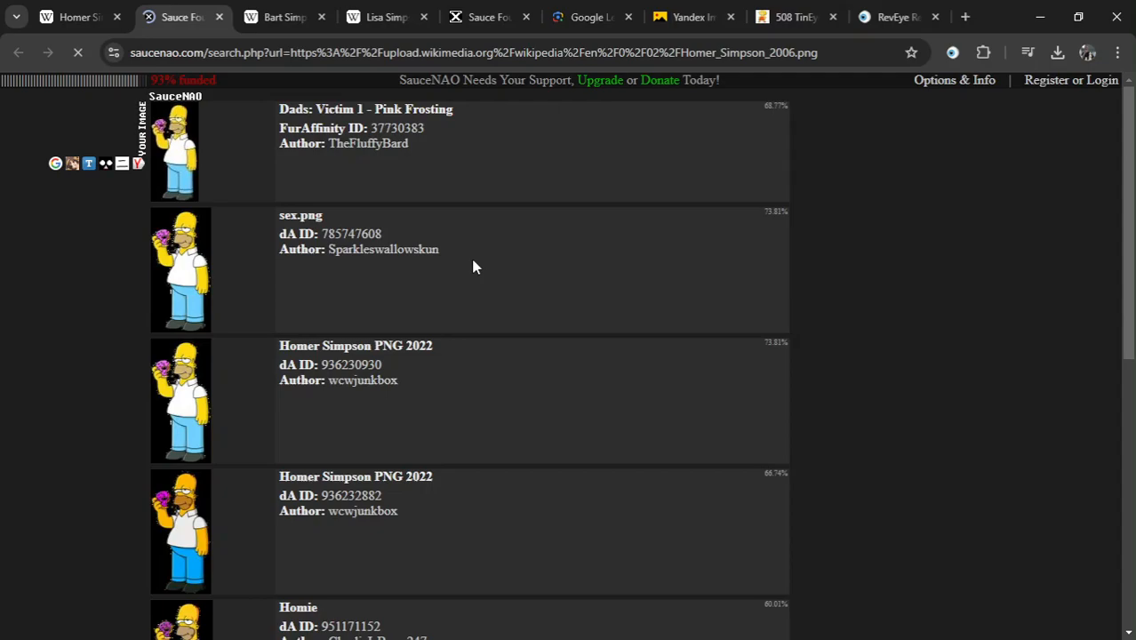
{"action": "left_click", "coordinate": [276, 16]}
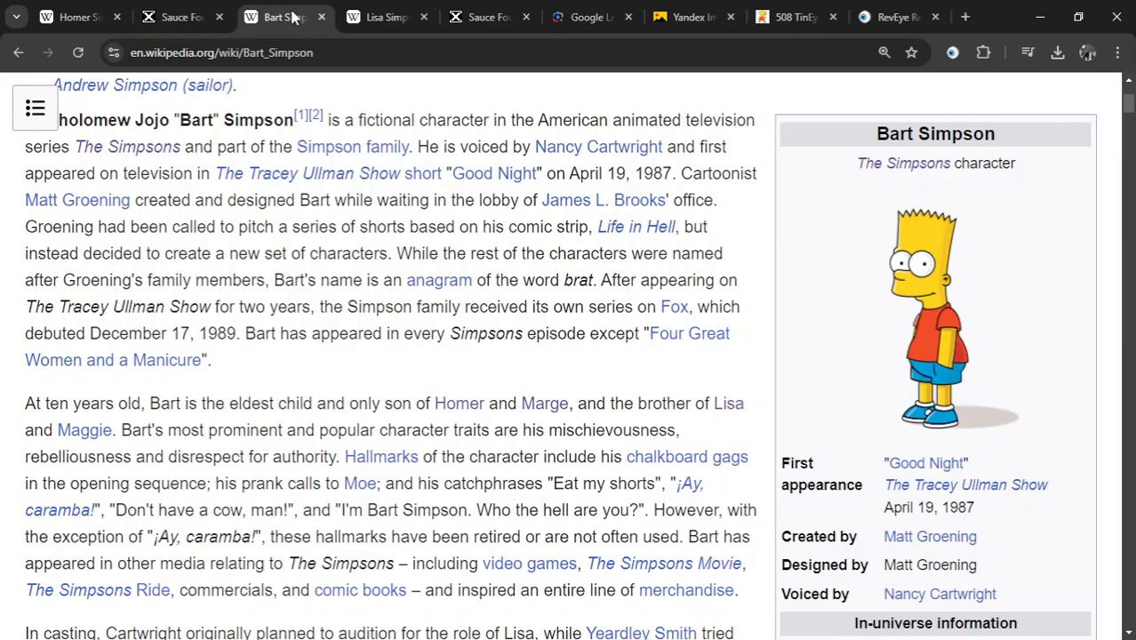
Copy Bart's portrait image from the Wikipedia article.
{"action": "right_click", "coordinate": [924, 285]}
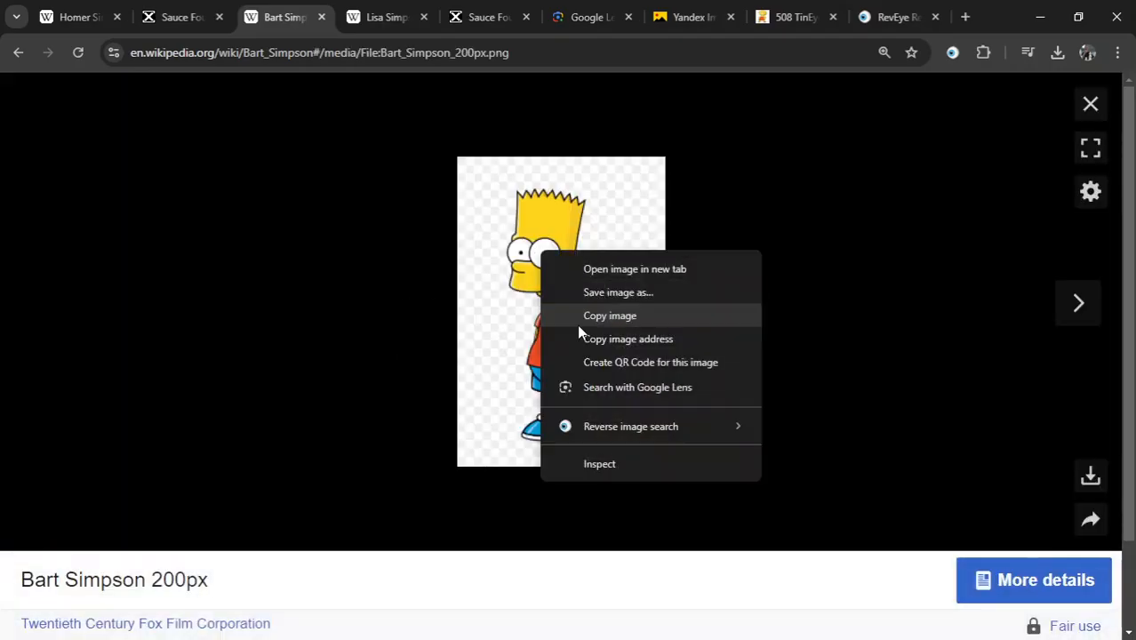
{"action": "left_click", "coordinate": [1090, 475]}
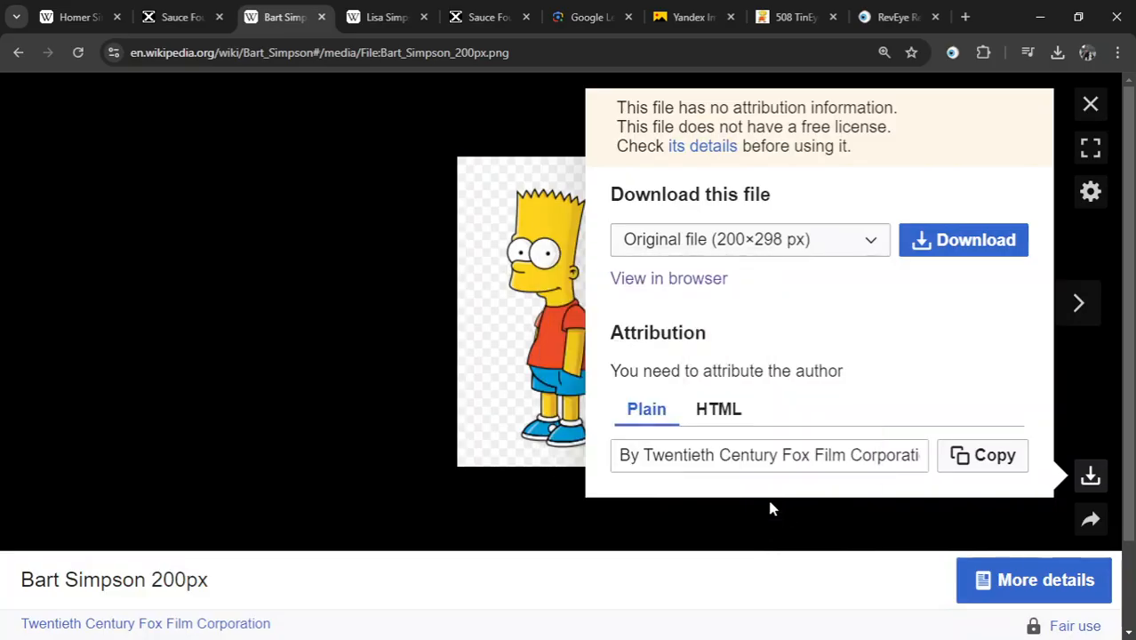
{"action": "mouse_move", "coordinate": [969, 61]}
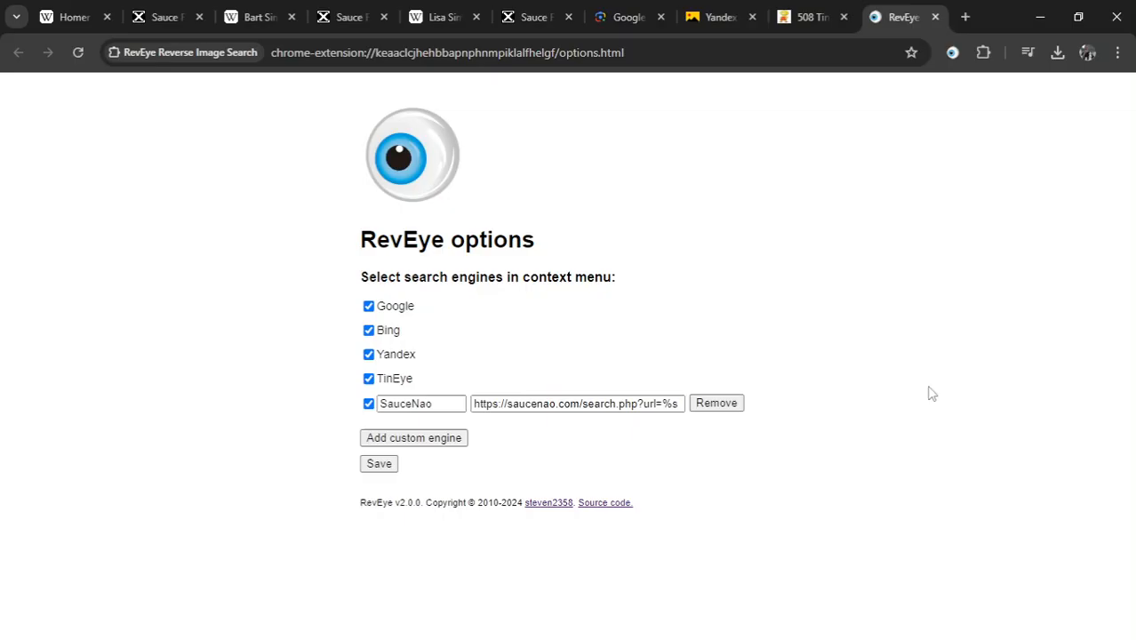
{"action": "mouse_move", "coordinate": [891, 273]}
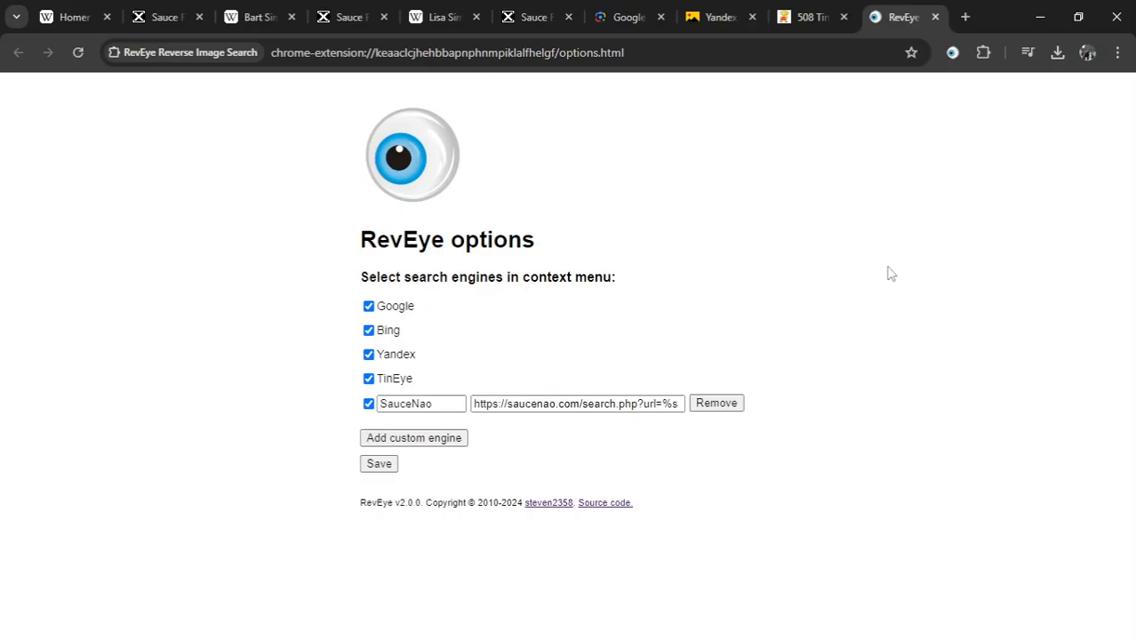